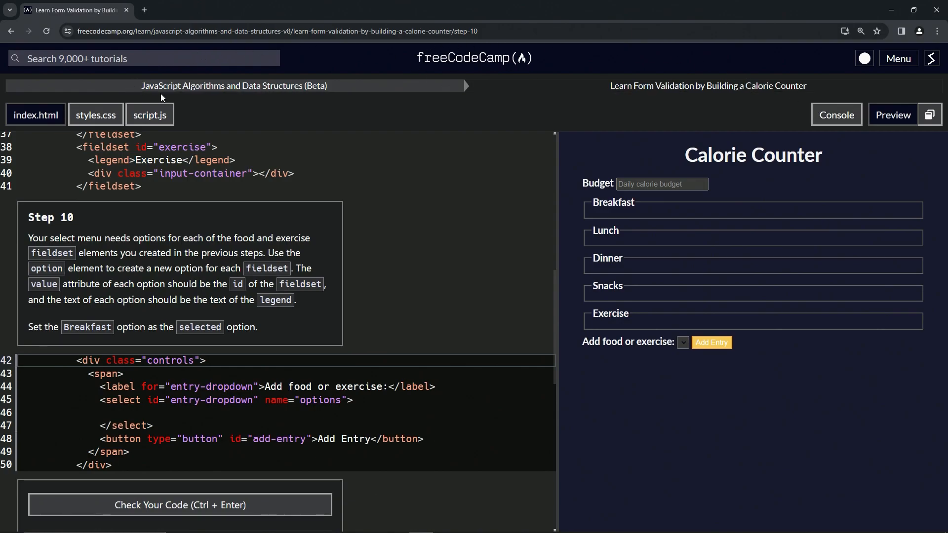
mouse_move(234, 85)
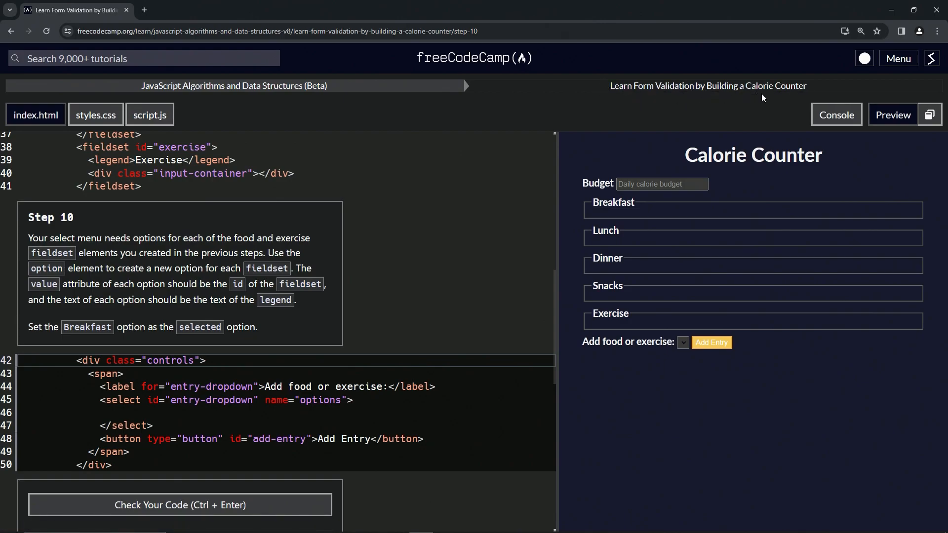
mouse_move(66, 222)
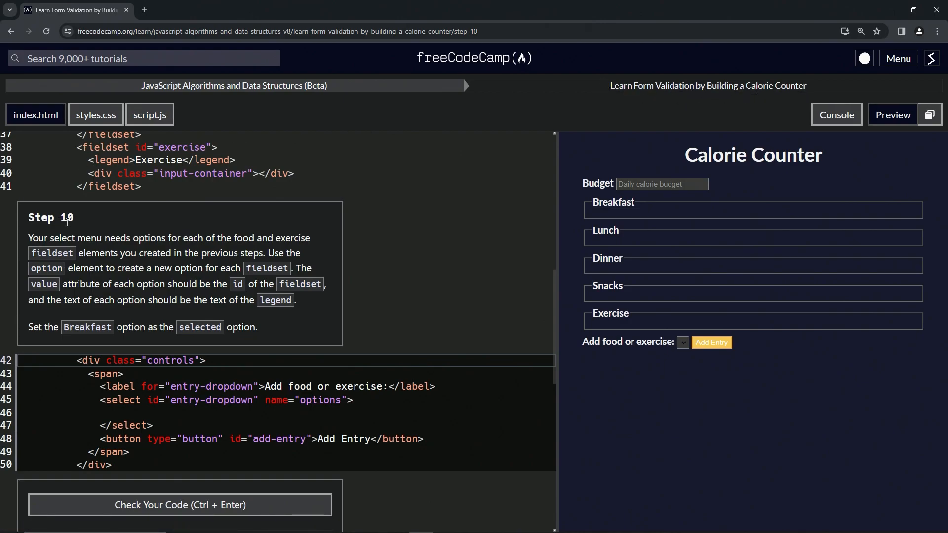
mouse_move(85, 221)
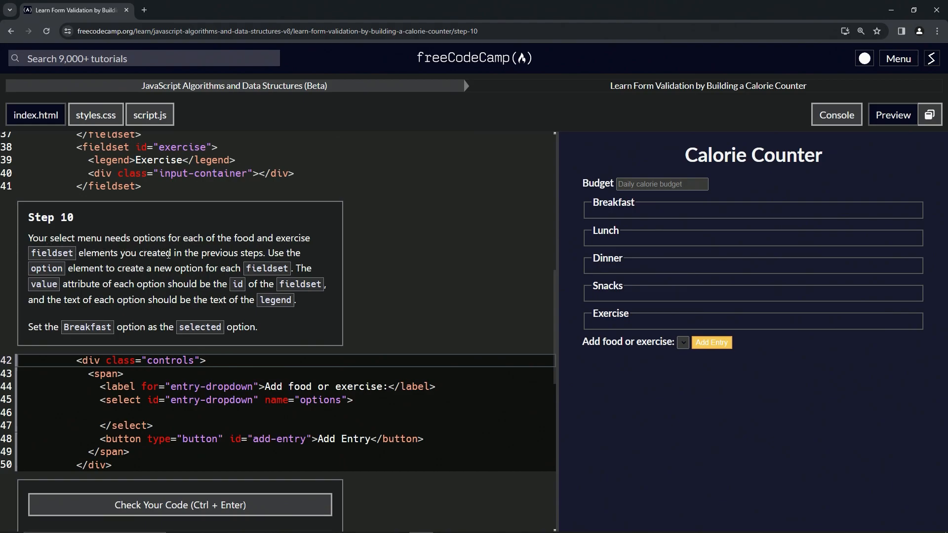
mouse_move(321, 254)
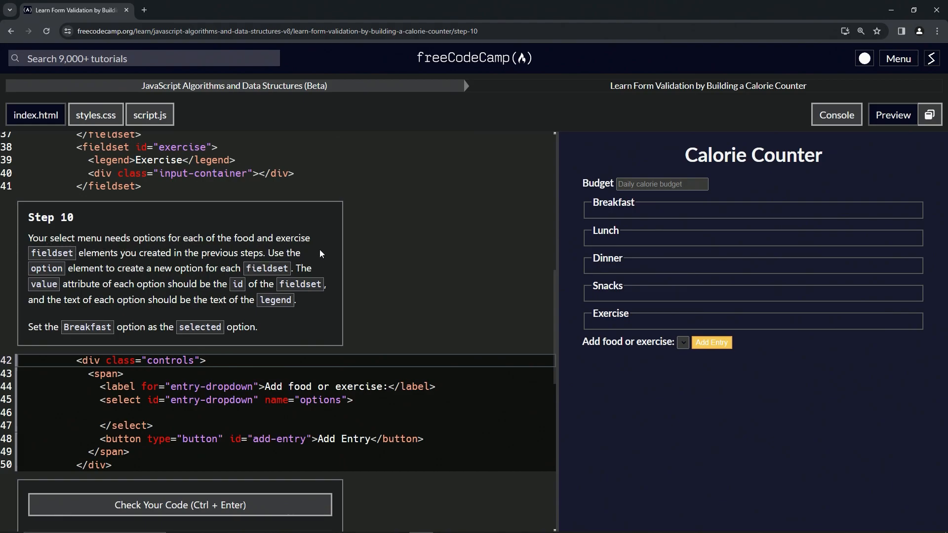
mouse_move(179, 273)
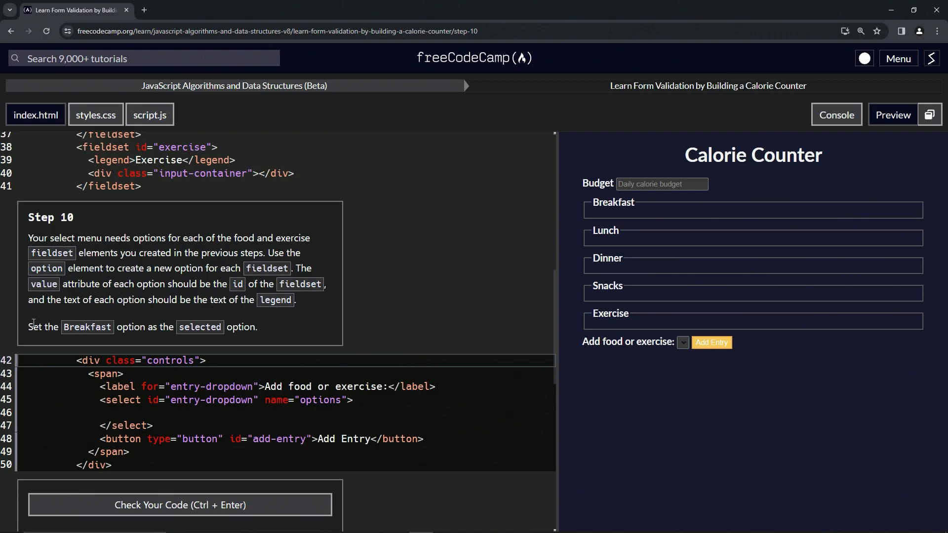
mouse_move(176, 332)
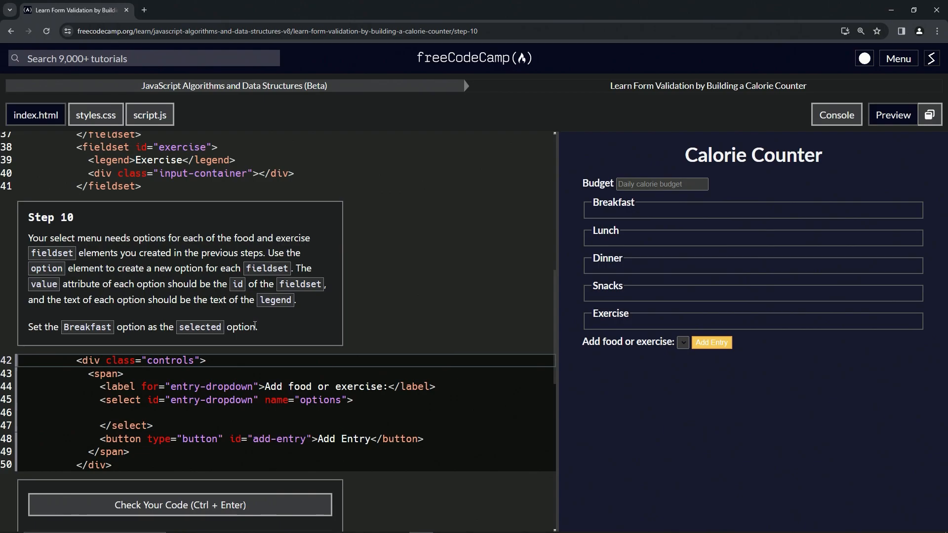
mouse_move(171, 339)
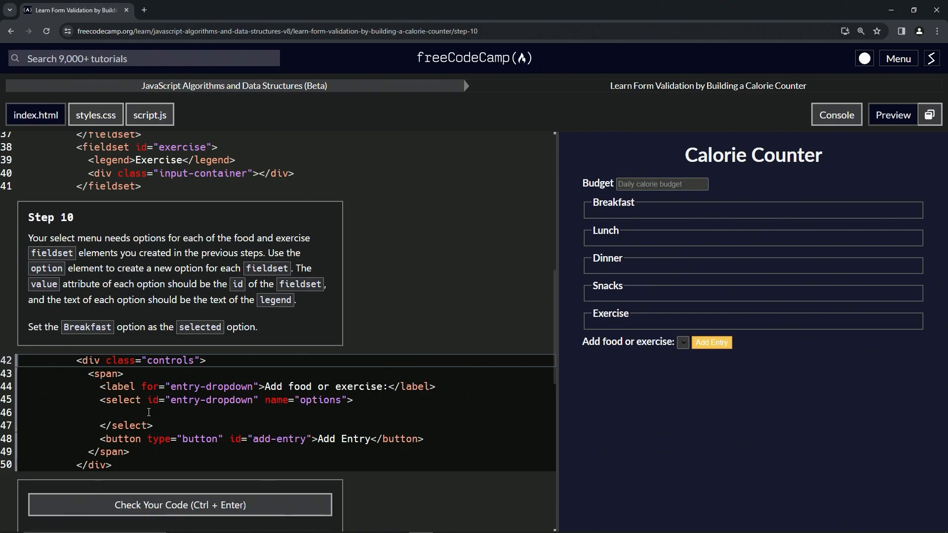
Step: Type <option value="breakfast">Breakfast</option> on the empty line inside the select element
click(148, 413)
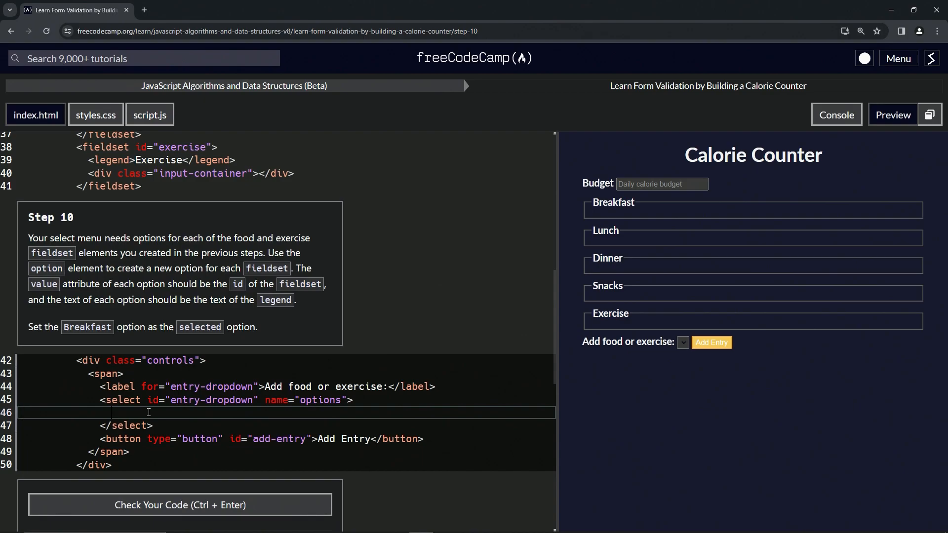
text(<option></option>)
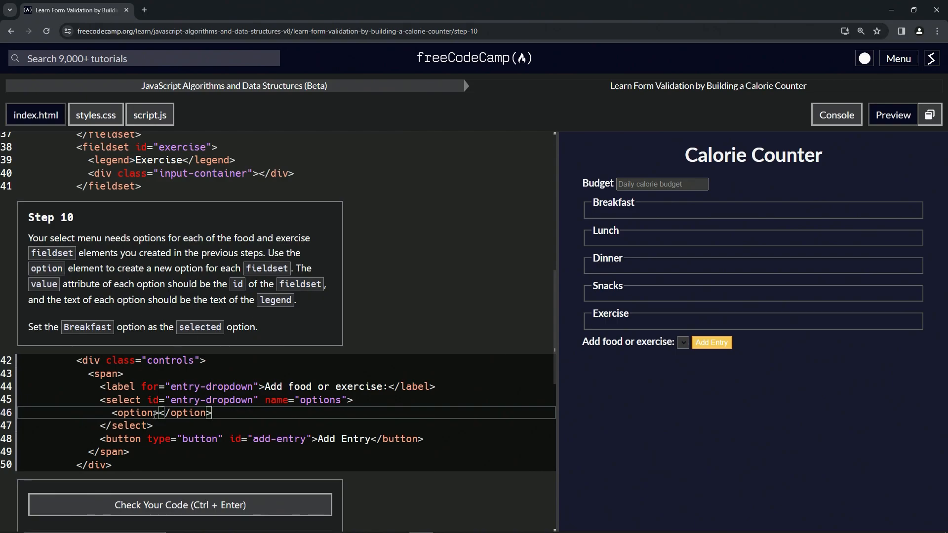
text(cal)
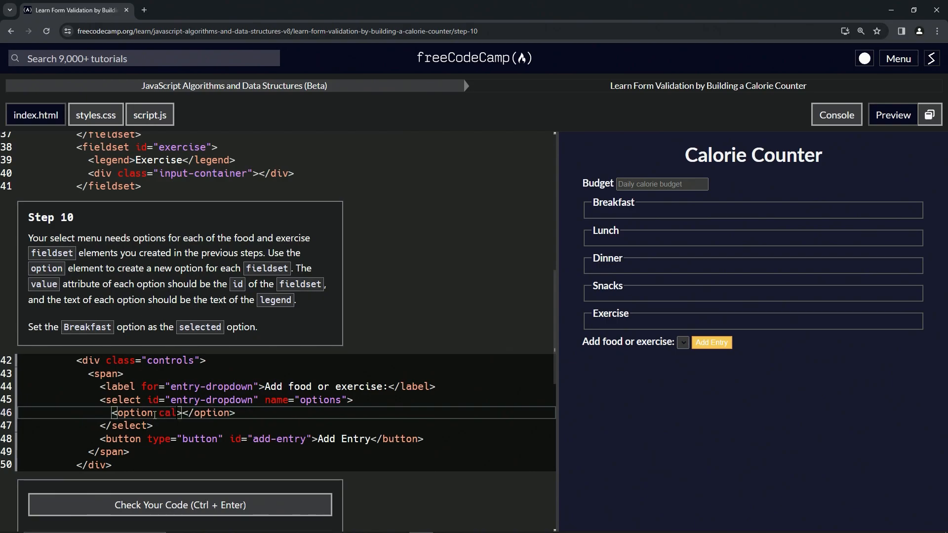
text(valu)
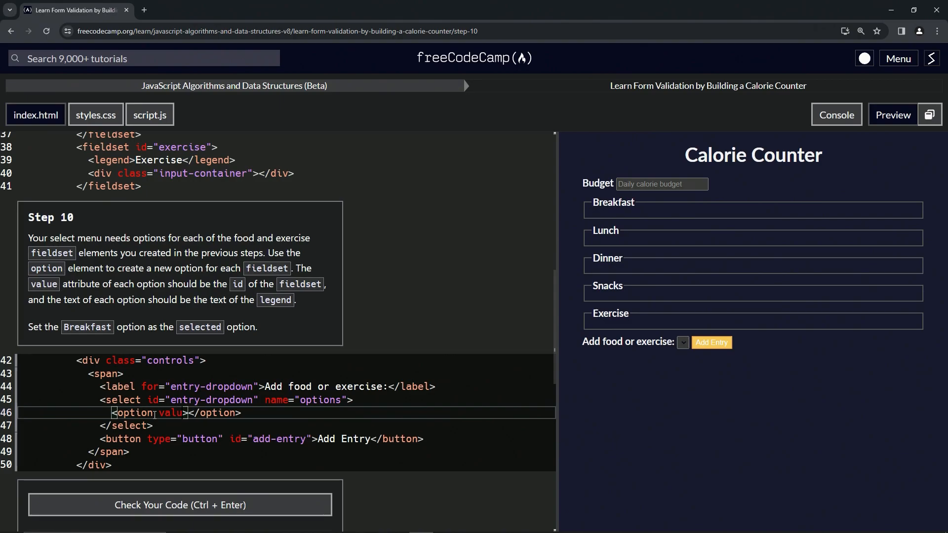
text(="")
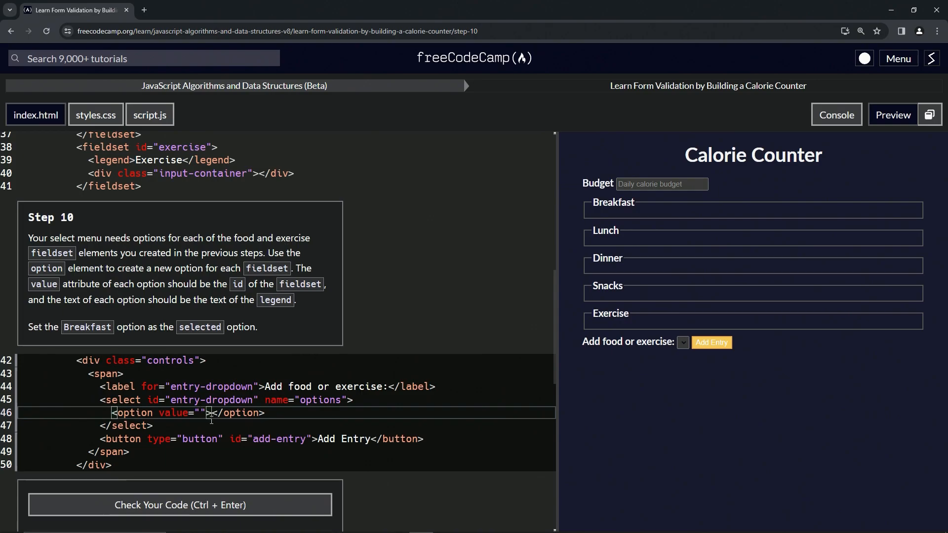
text(brea)
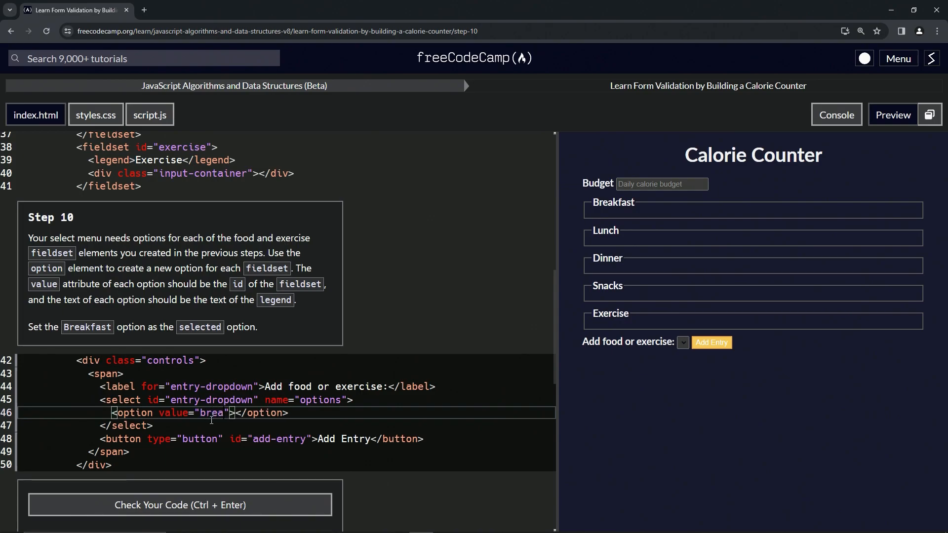
text(kfast)
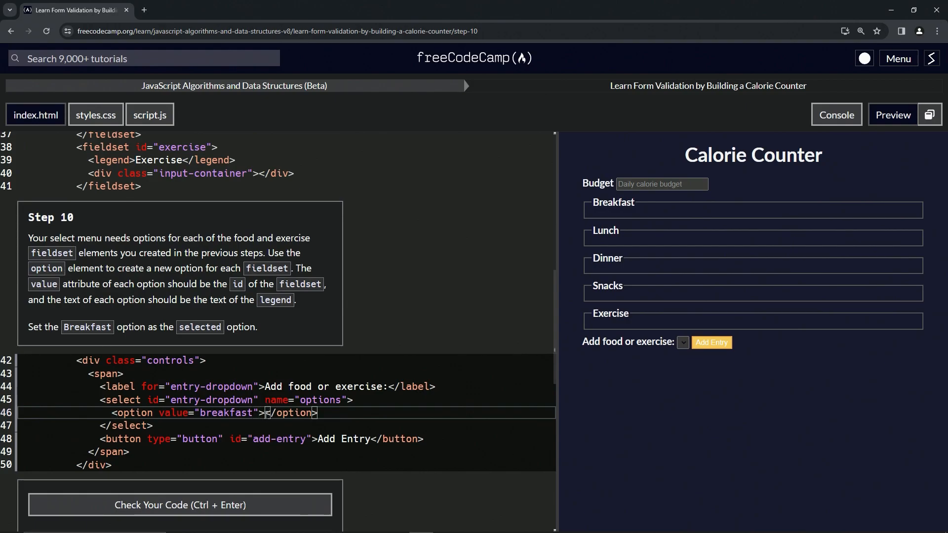
text(Breakfas)
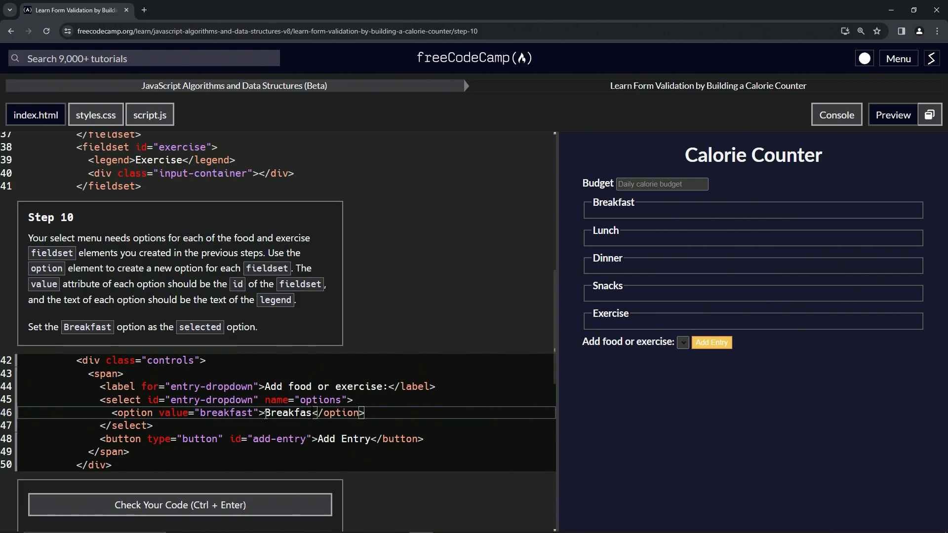
text(t)
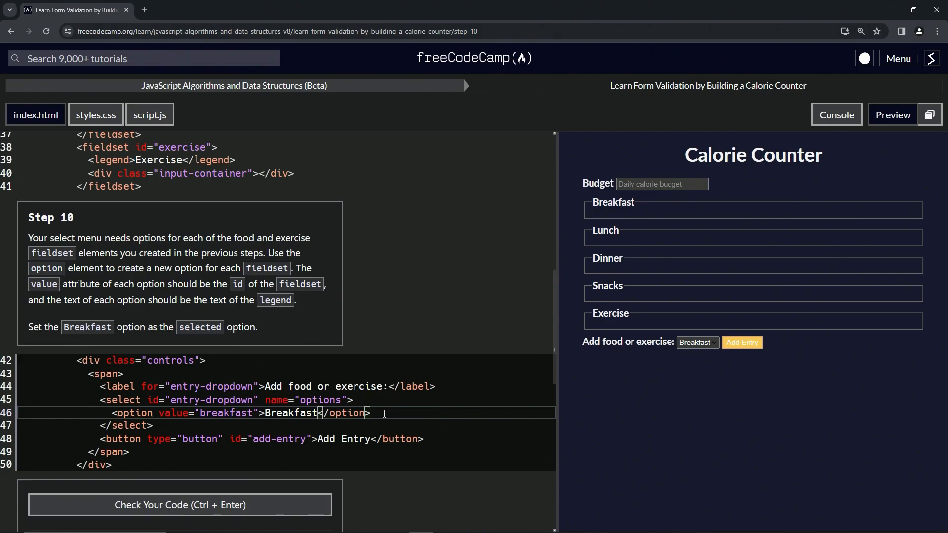
Step: Duplicate the Breakfast option line and mark the first option as selected
triple_click(242, 412)
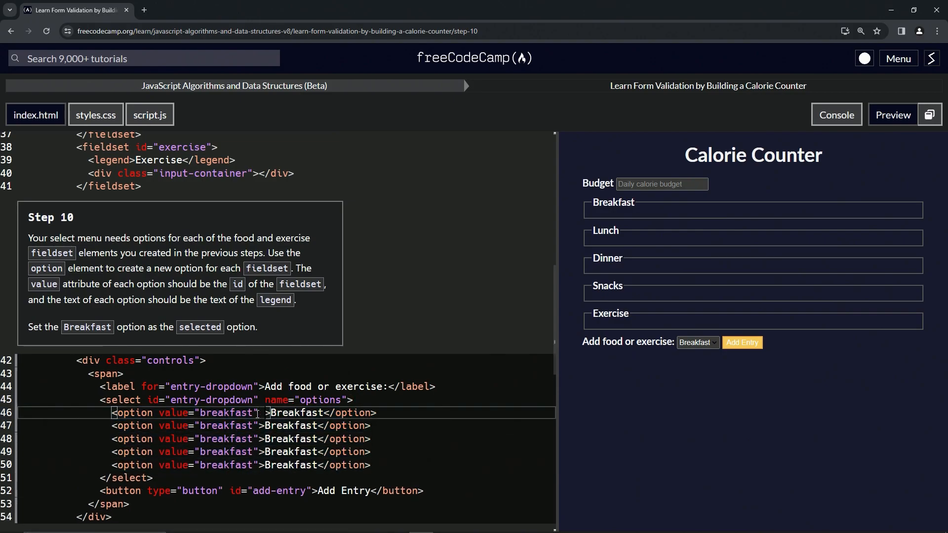
text(seles)
click(285, 425)
text(lu)
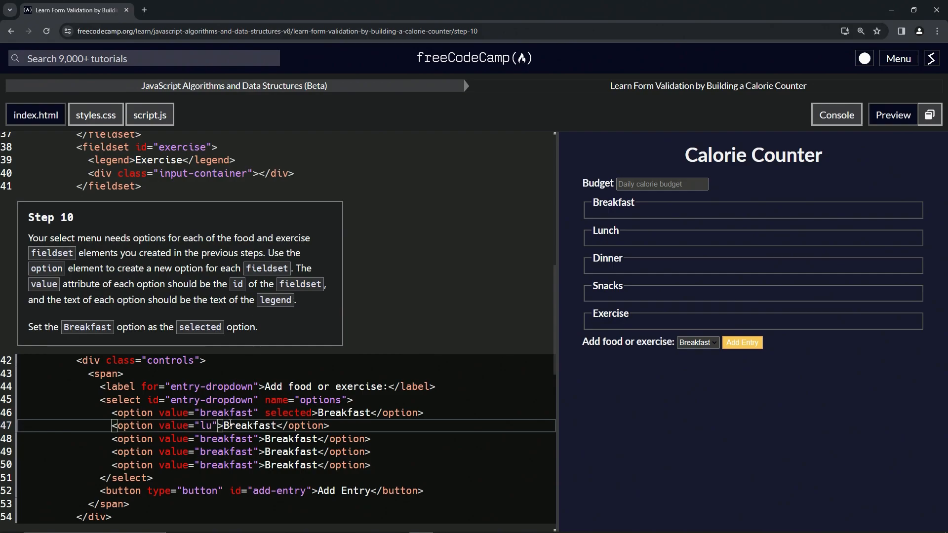
text(n)
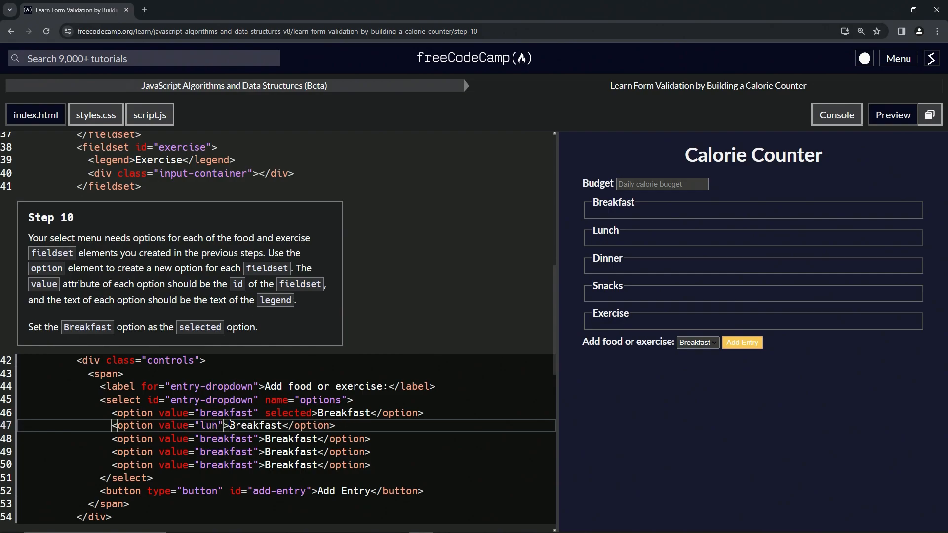
Step: Edit the copied options to Lunch, Dinner, Snacks and Exercise with matching values
double_click(227, 439)
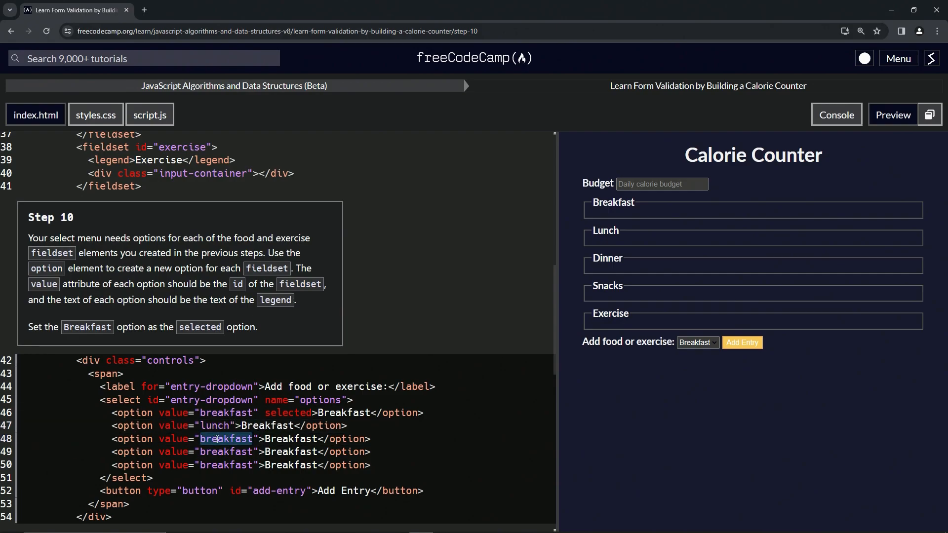
text(dinner)
click(241, 452)
text(snac)
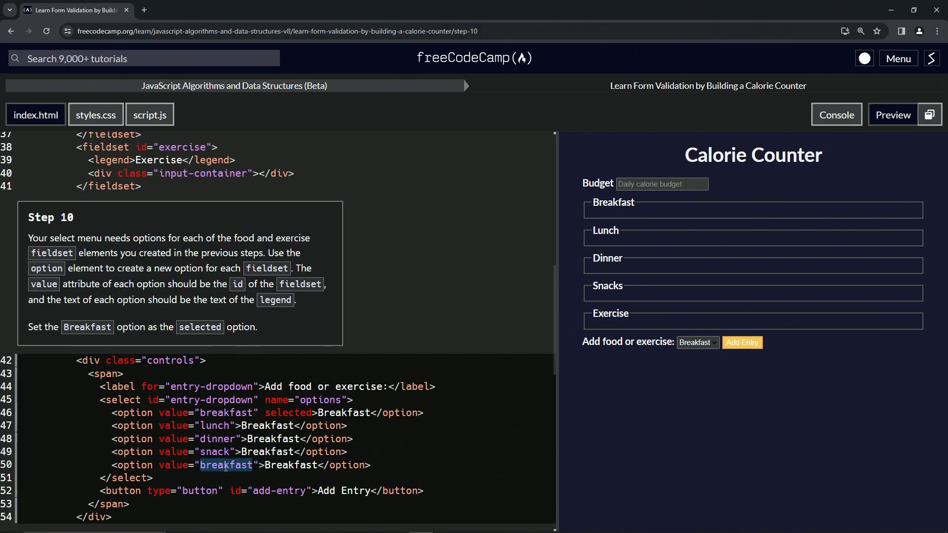
text(exercis)
click(285, 439)
text(D)
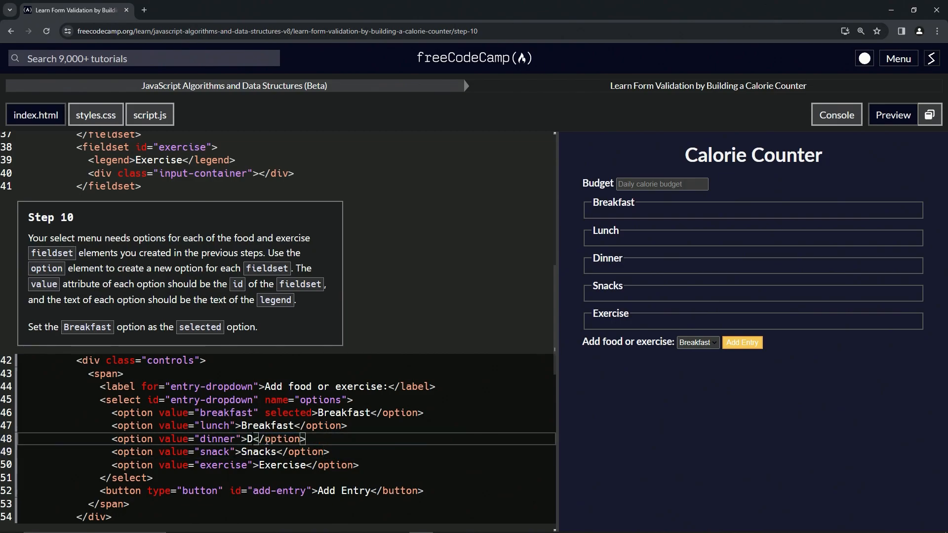
text(inner)
click(285, 425)
text(Lun)
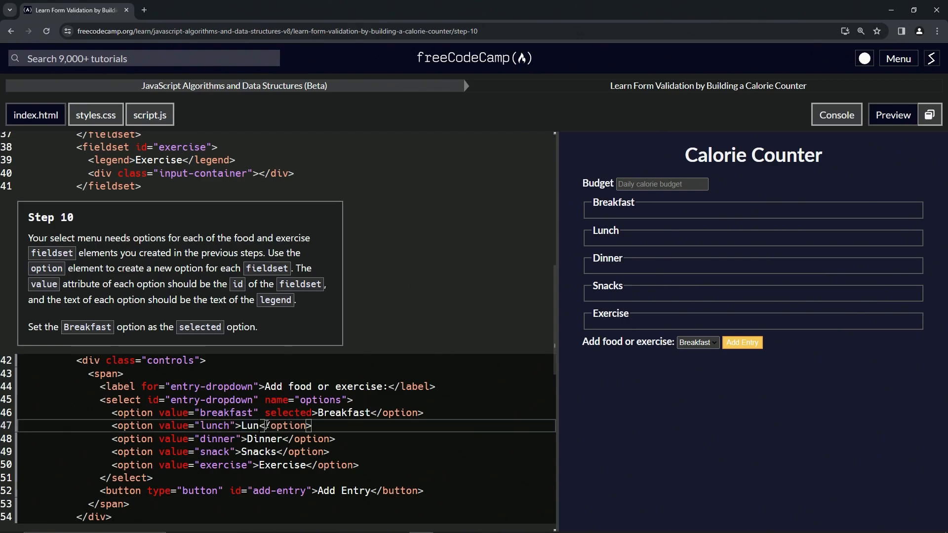
text(ch)
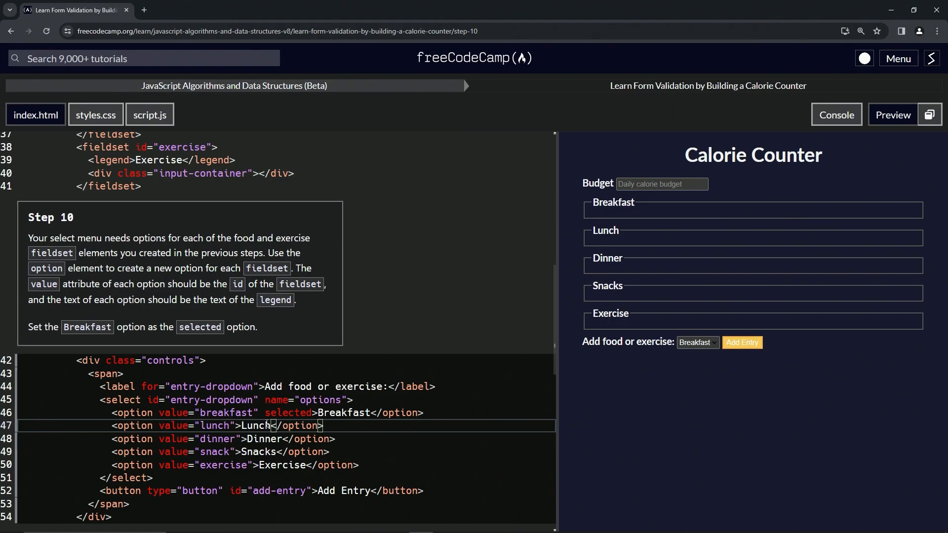
click(696, 342)
text(s)
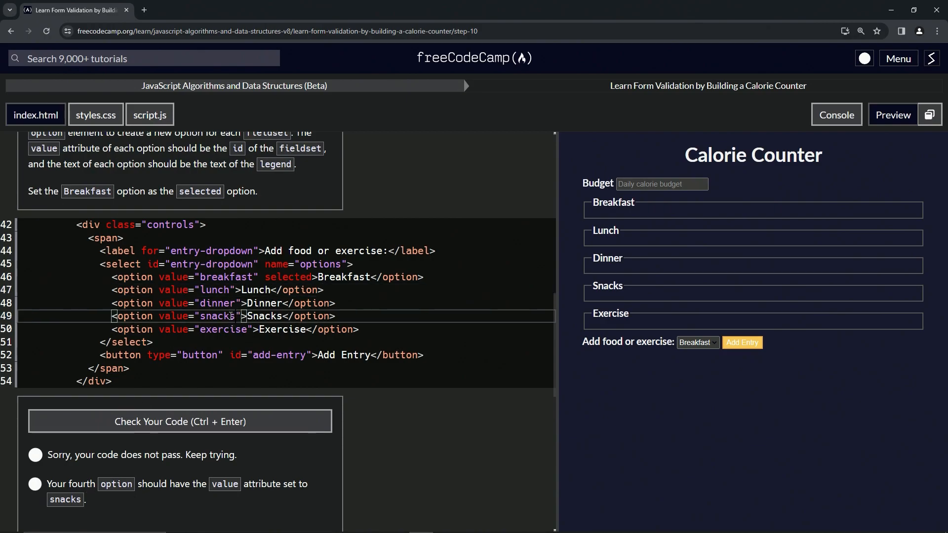
Step: Check the code with value "snacks" fixed, then submit Step 10 and continue to Step 11
click(180, 421)
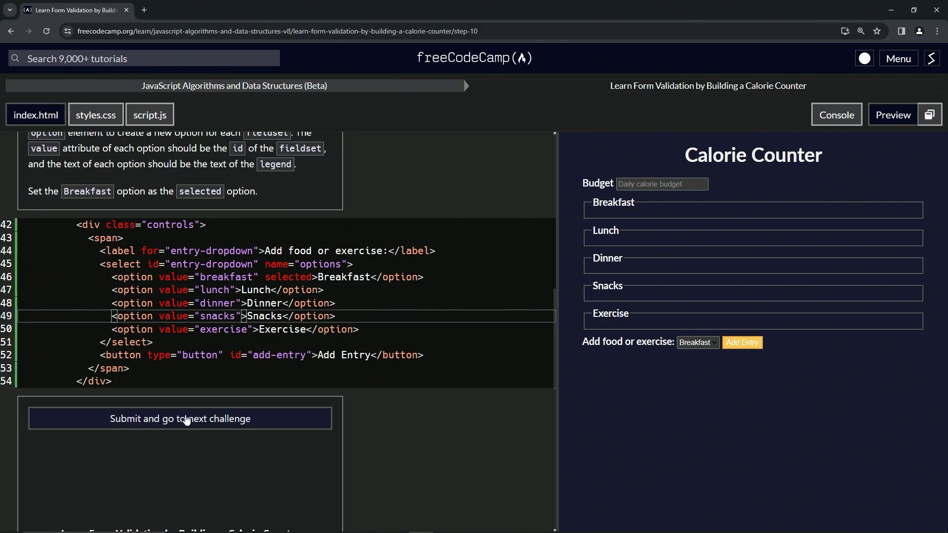
click(180, 418)
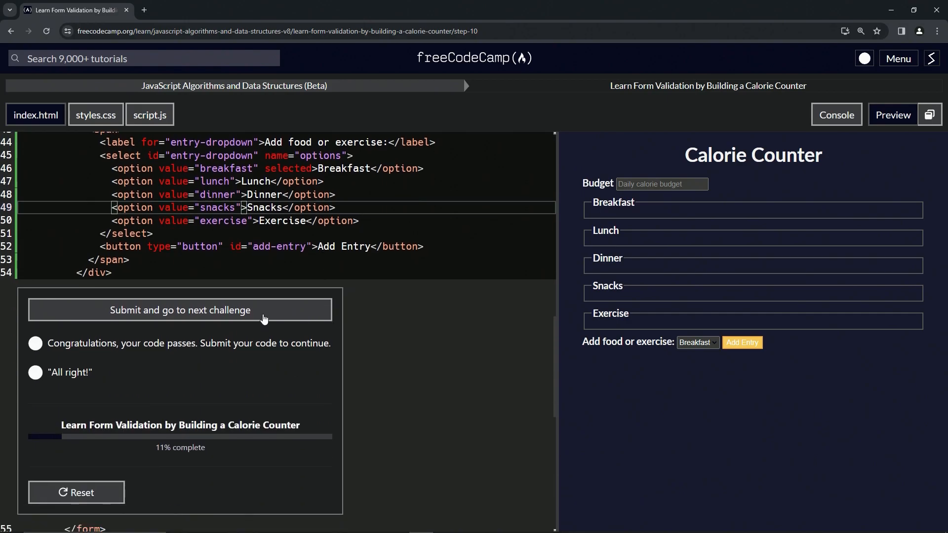
click(180, 310)
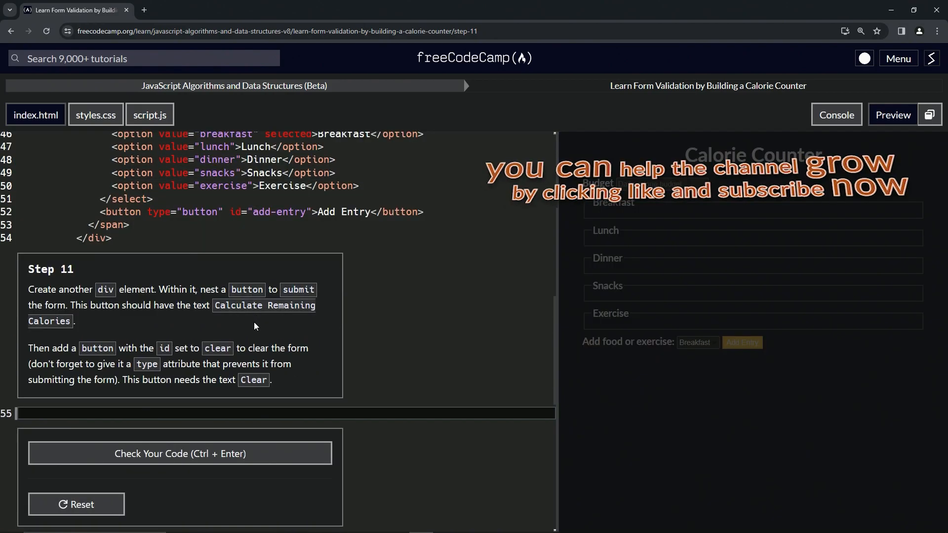